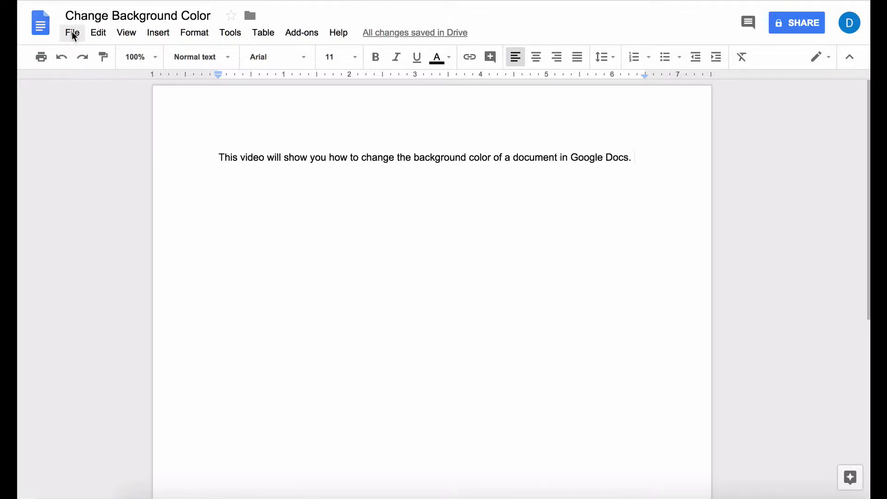
# - Open the document's Page setup dialog from the File menu
pyautogui.click(72, 32)
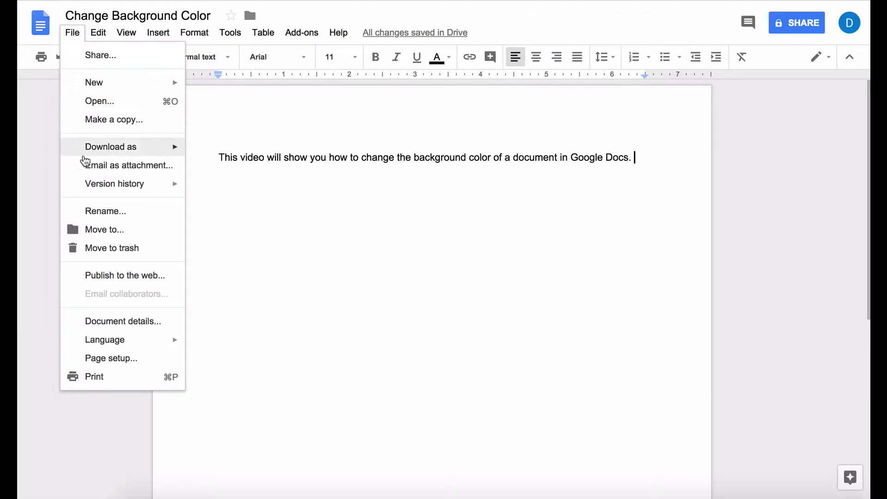
pyautogui.click(111, 358)
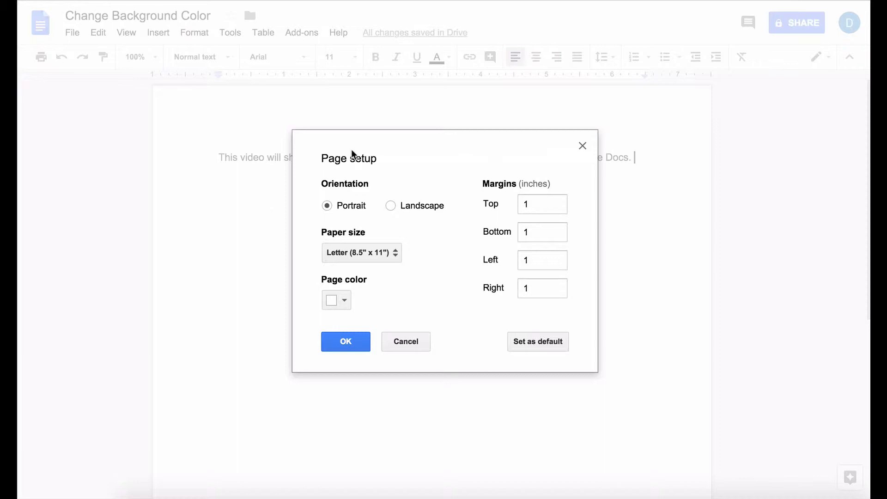
pyautogui.moveTo(520, 197)
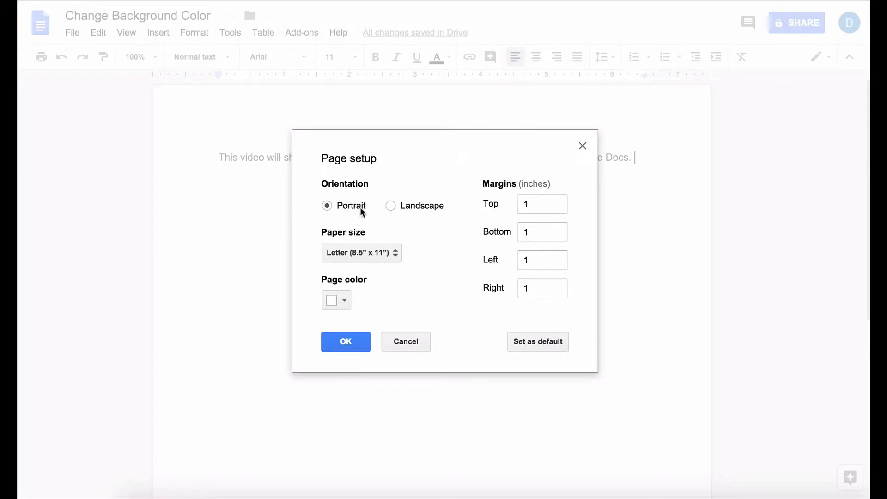
pyautogui.click(361, 252)
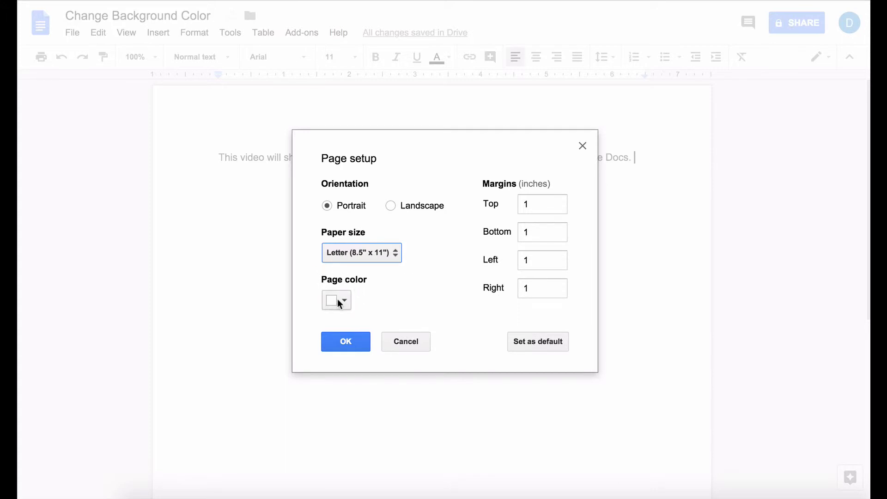
# - Set the page color to red in Page setup and apply it
pyautogui.click(336, 301)
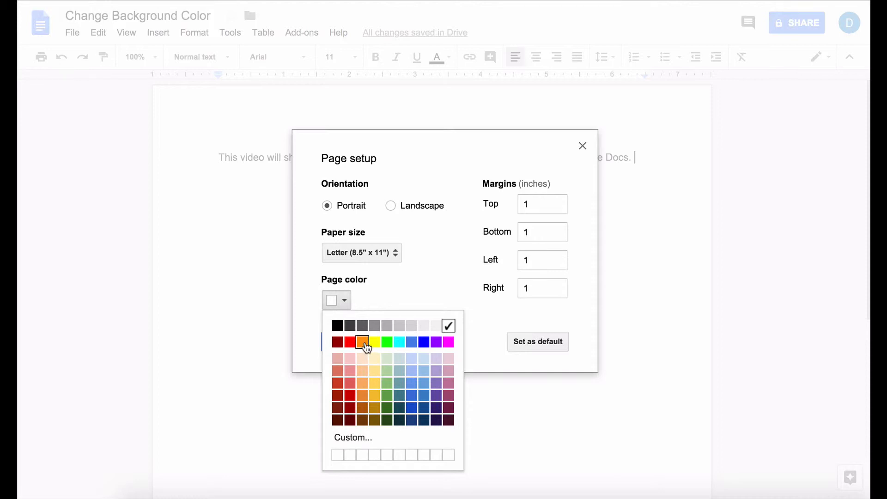
pyautogui.click(361, 342)
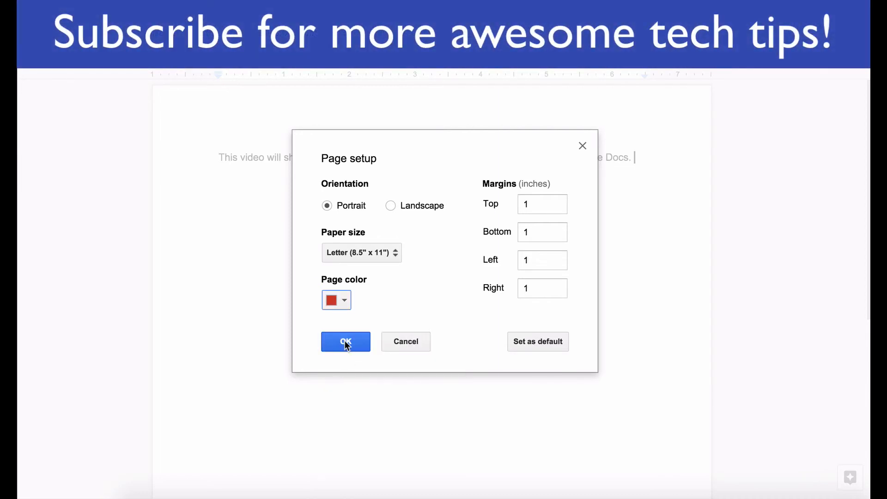
pyautogui.click(345, 340)
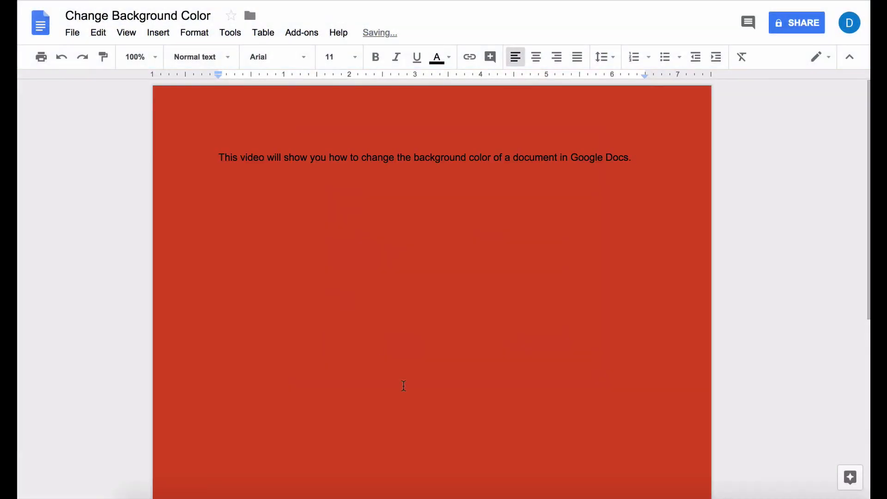